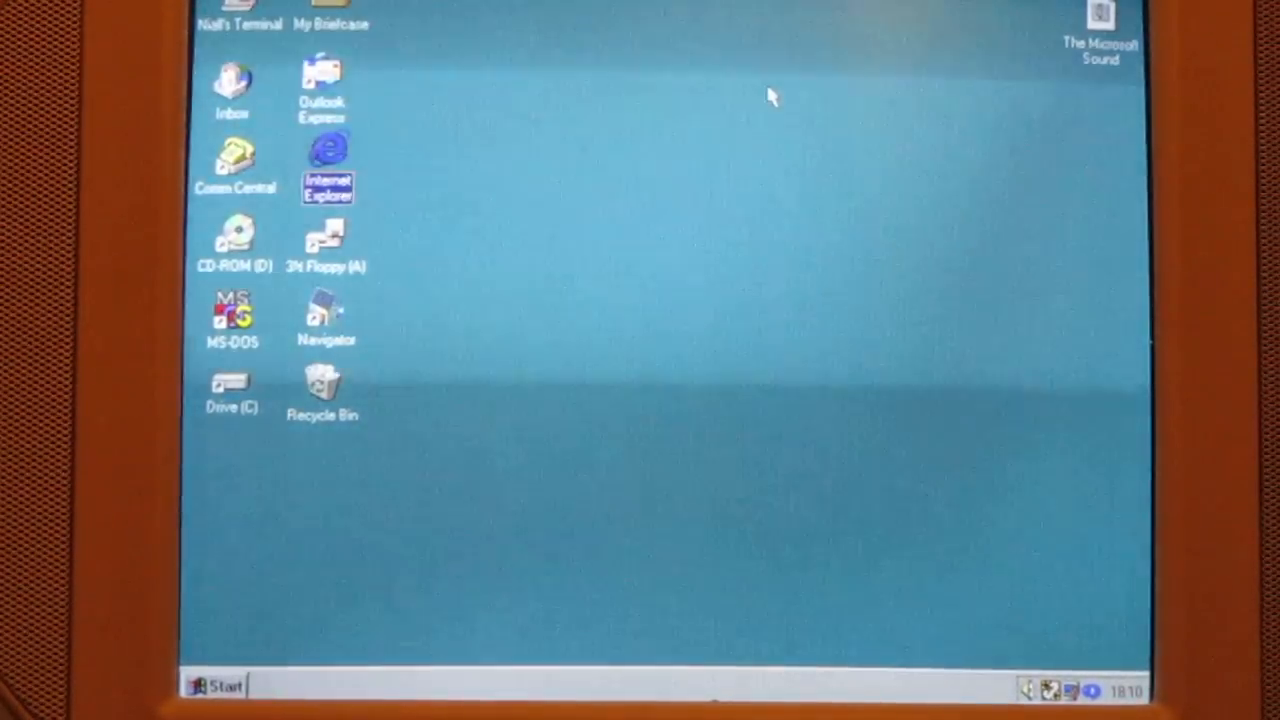
- Launch WordPad from Start > Programs > Accessories
left_click(216, 686)
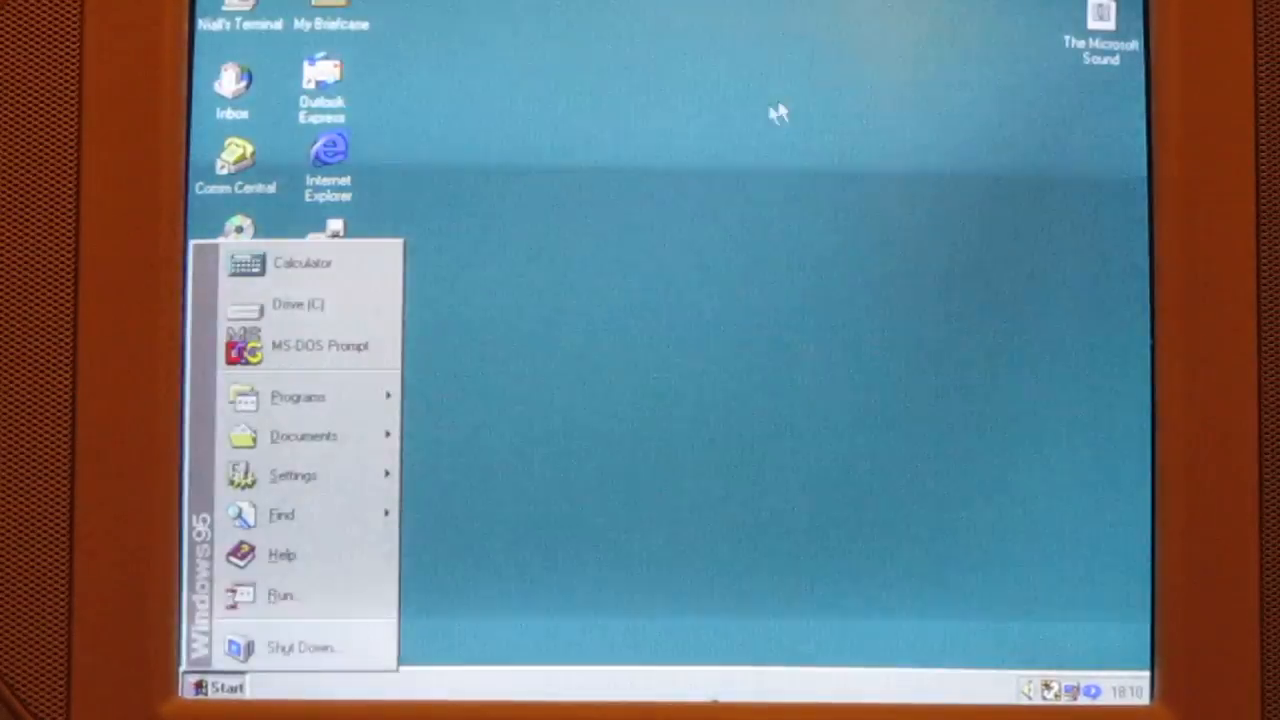
left_click(298, 396)
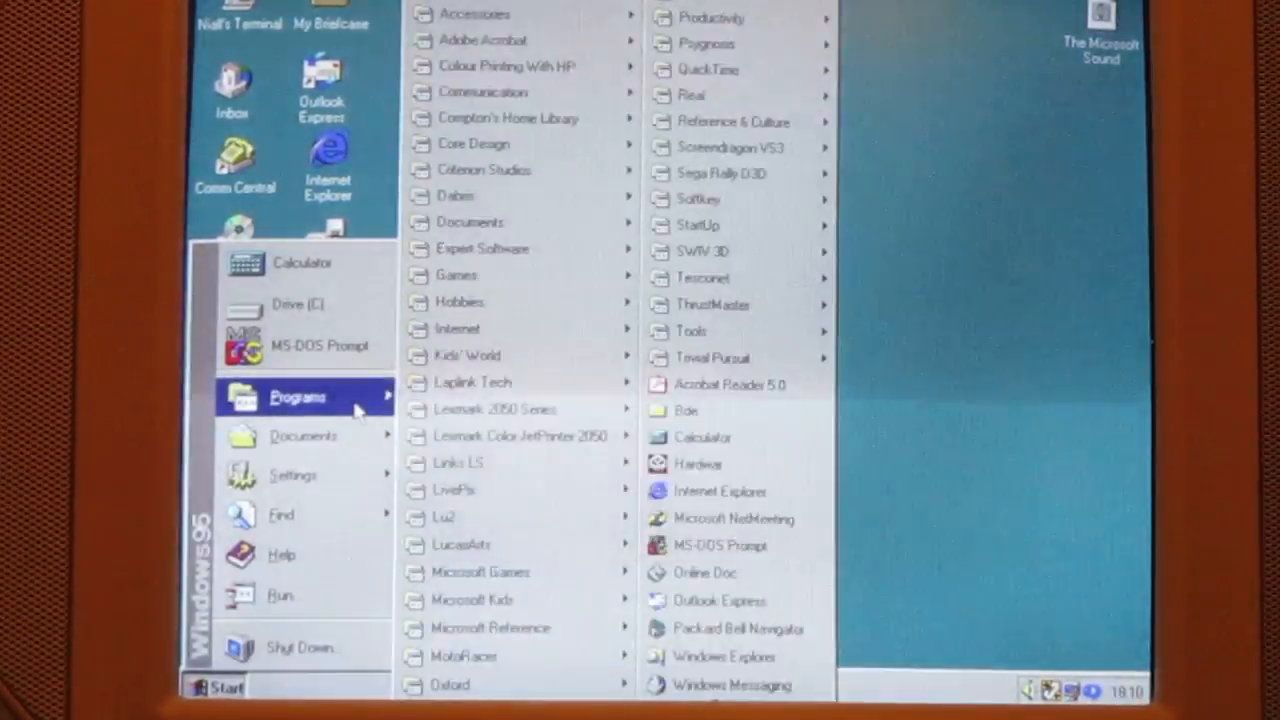
mouse_move(483, 40)
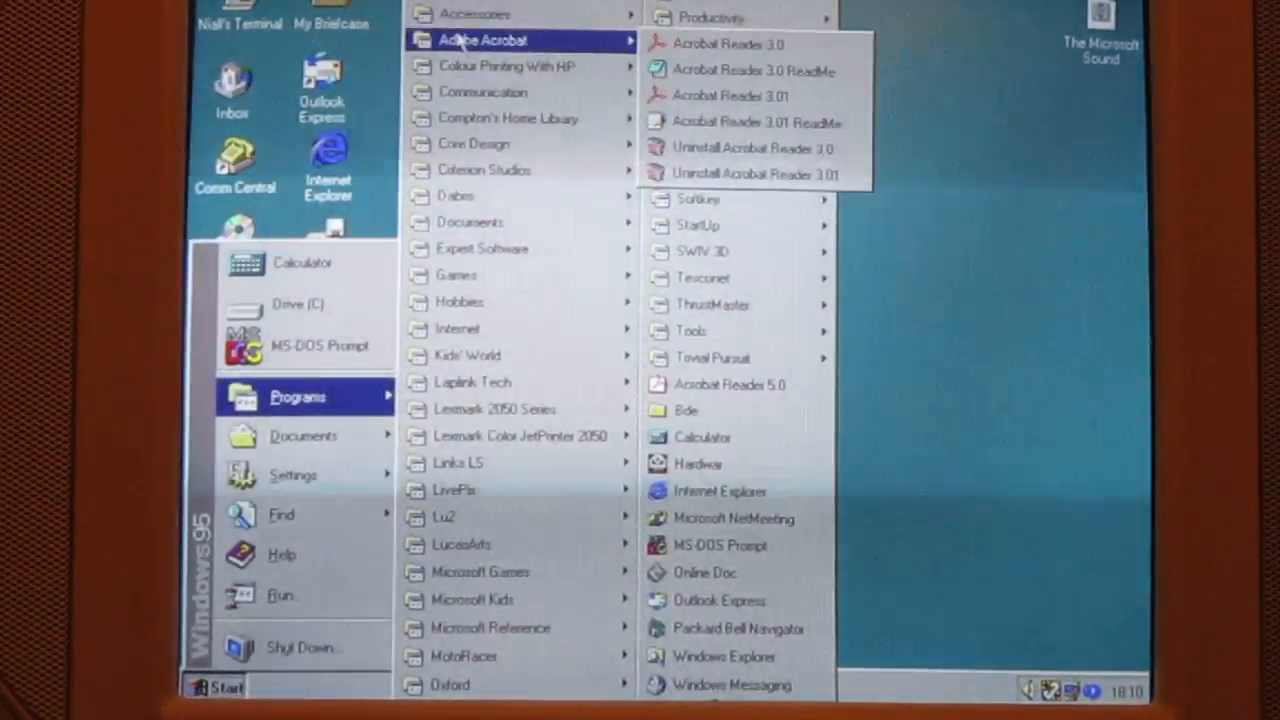
mouse_move(476, 13)
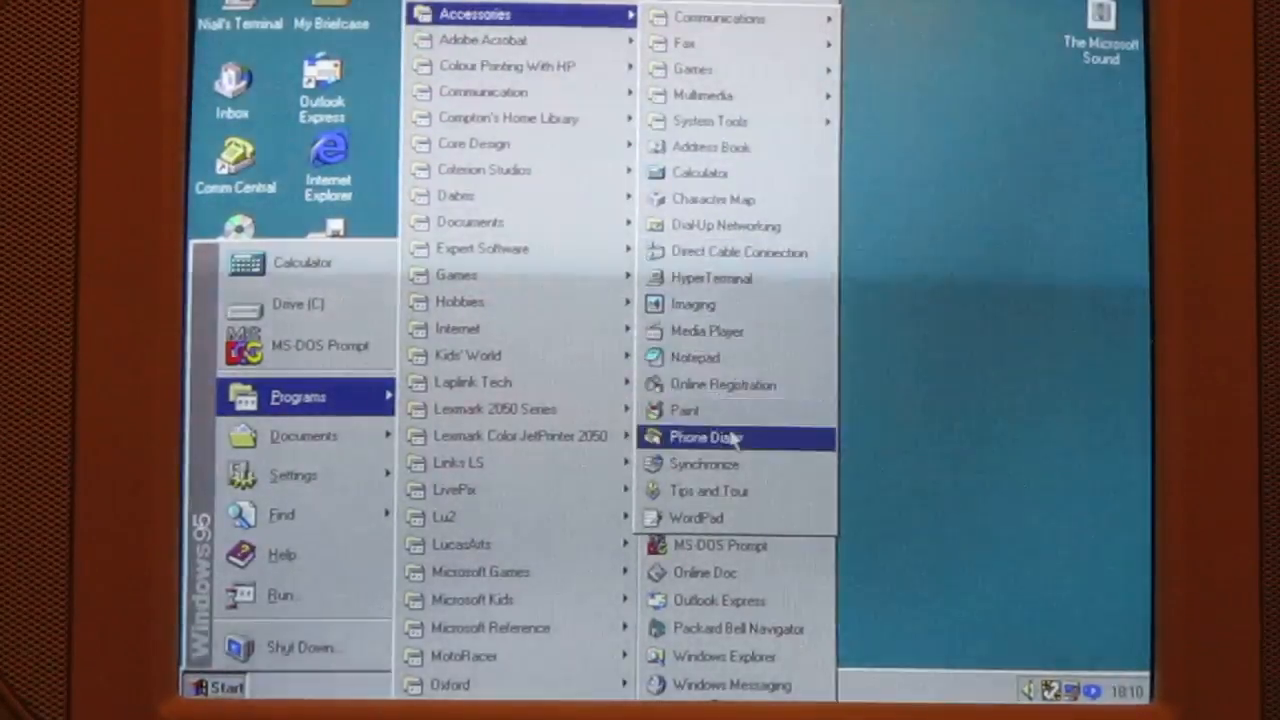
left_click(675, 330)
type("Subscribe for more comp")
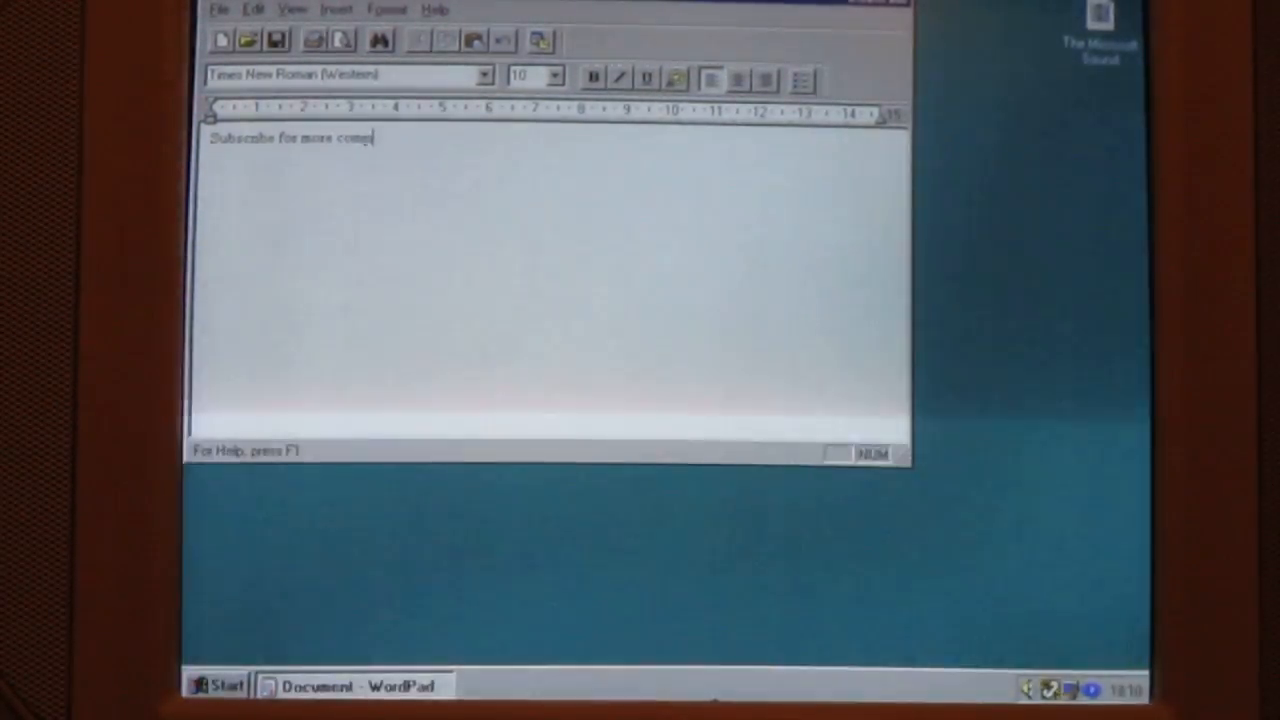
- Type 'Subscribe for more computer related content!' as the document's first line
type("uter related content!")
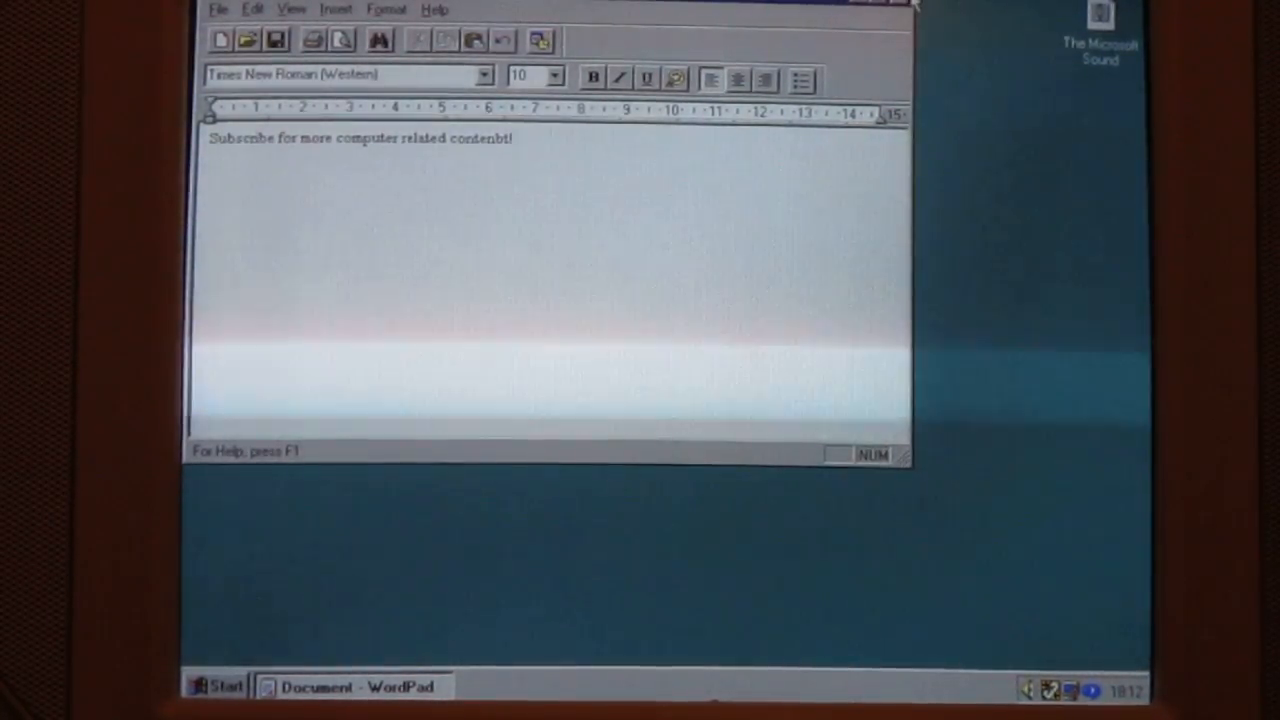
- Close WordPad and choose No to discard the unsaved sentence
left_click(905, 3)
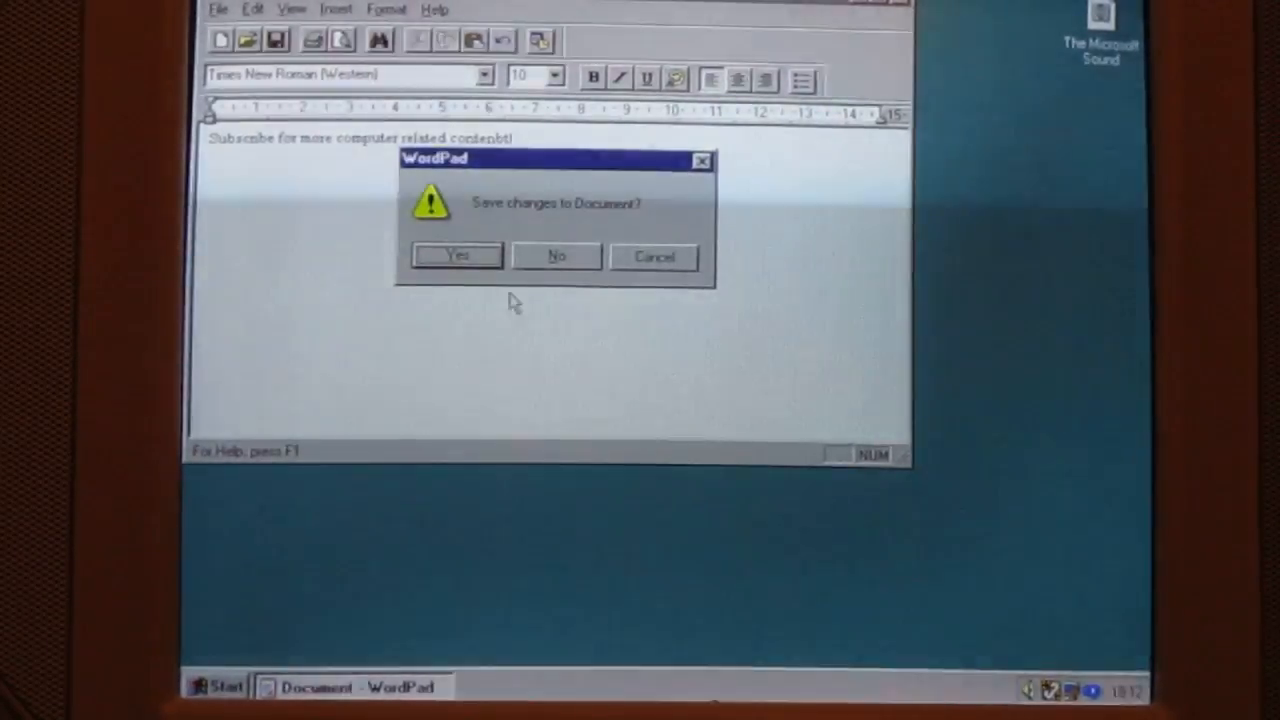
left_click(555, 256)
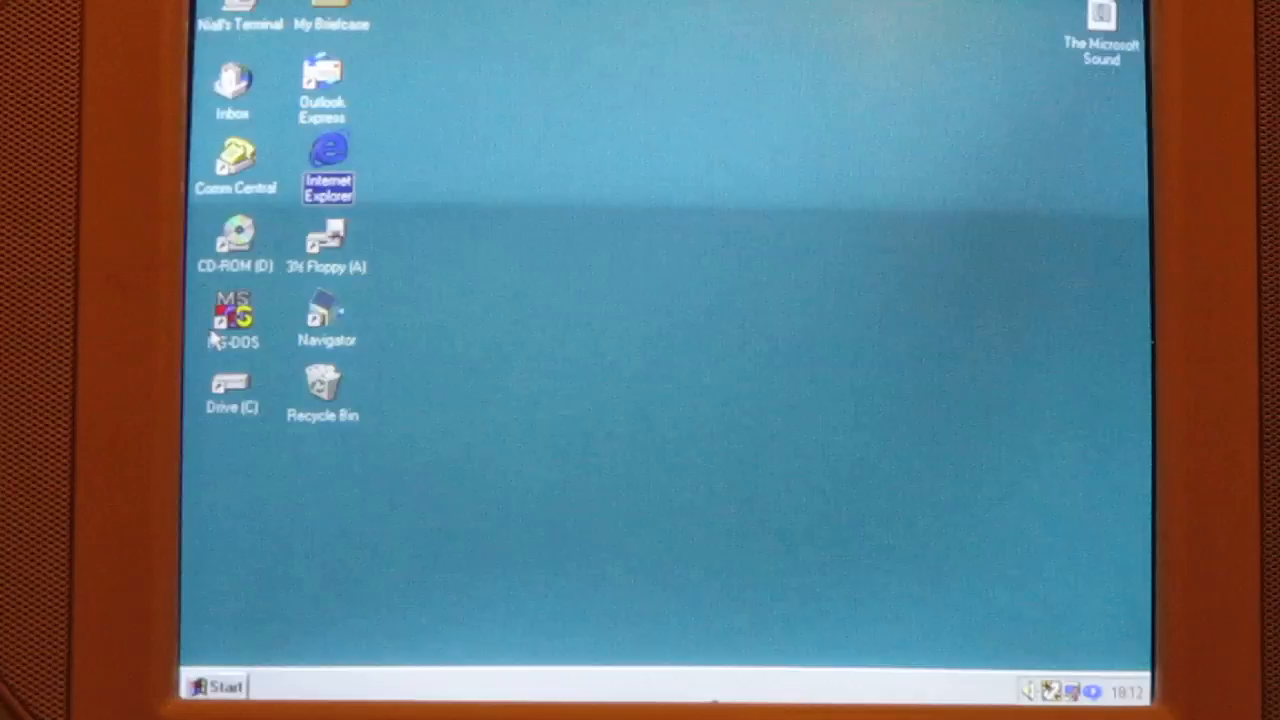
- Open the MS-DOS Prompt, run 'edit', and open the Editor's File menu
double_click(233, 315)
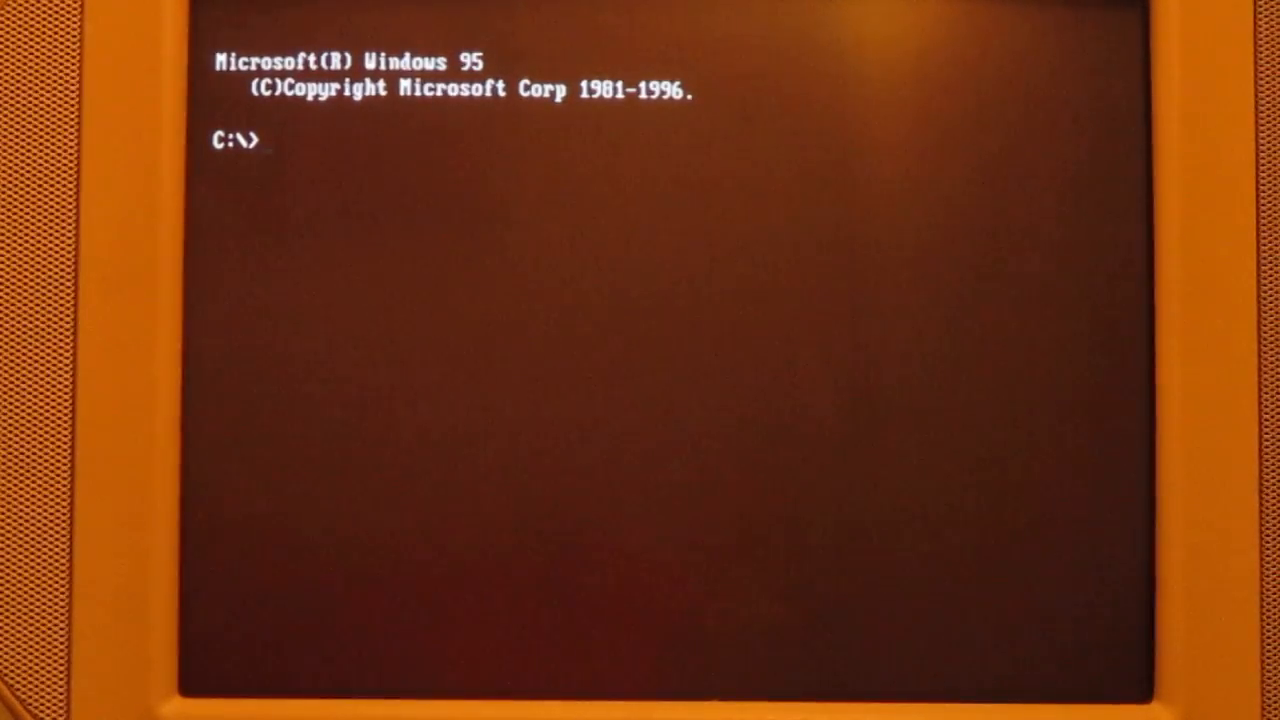
type("edi")
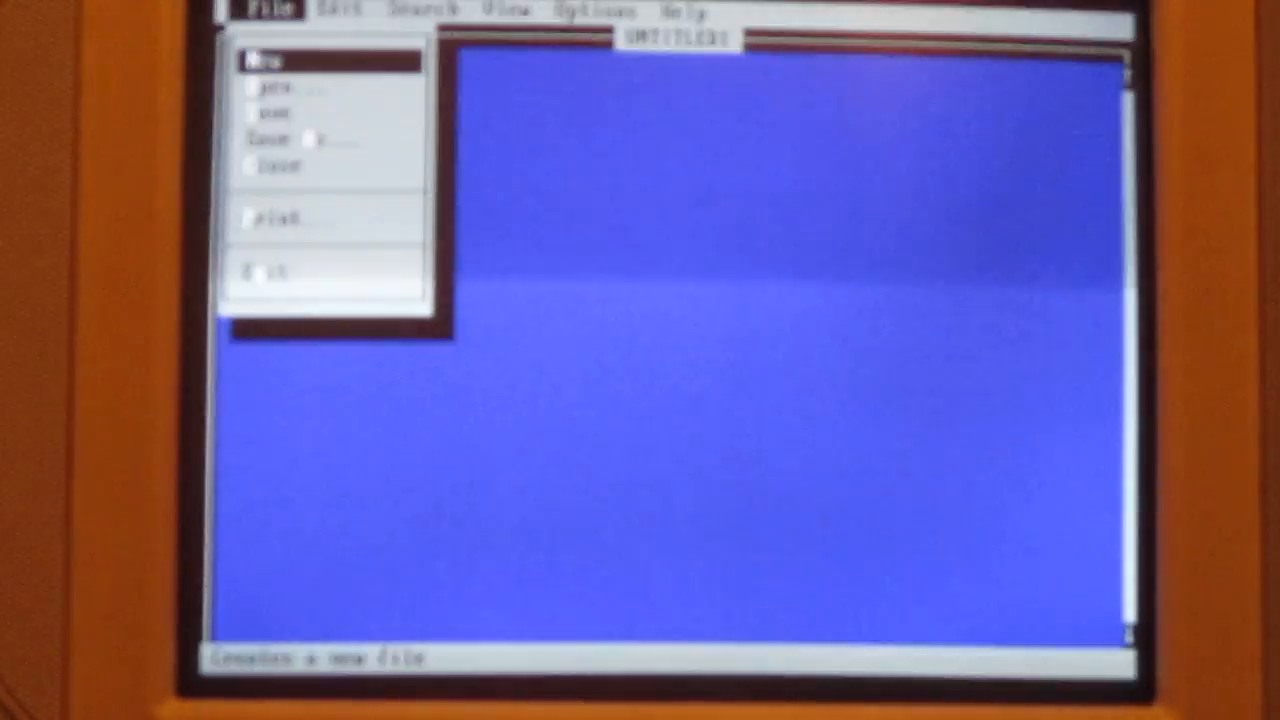
left_click(265, 270)
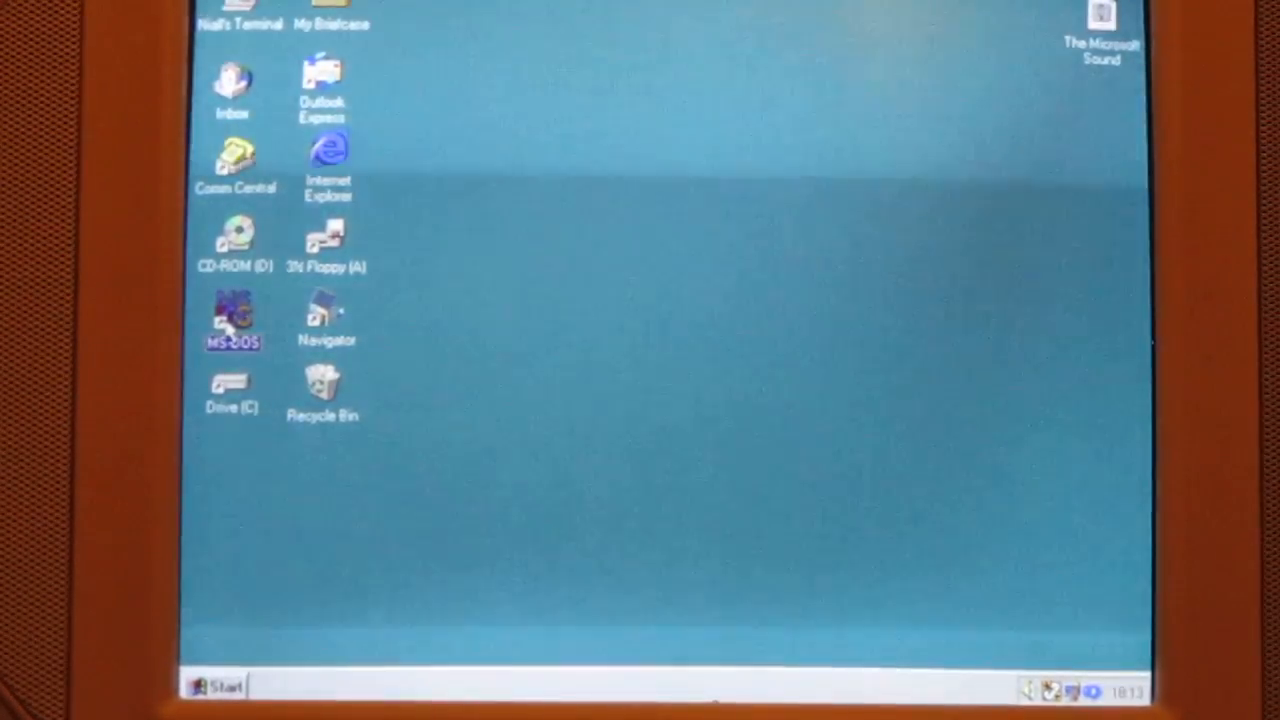
mouse_move(255, 123)
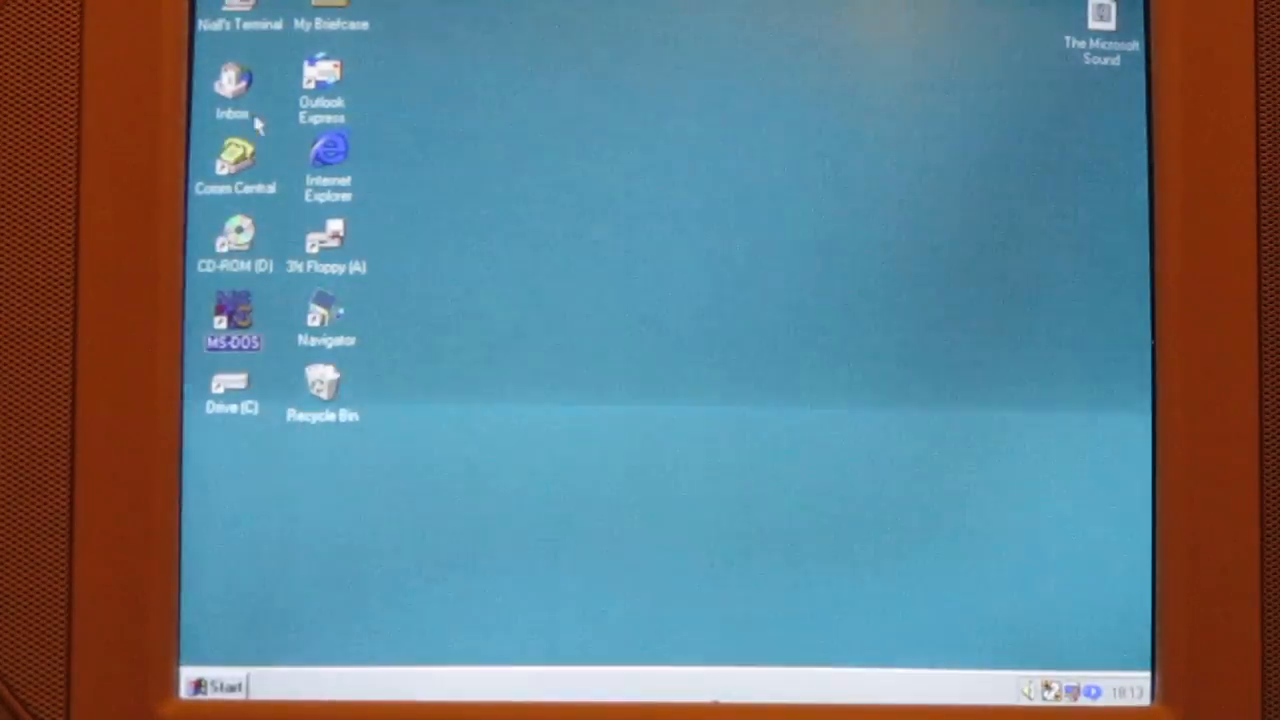